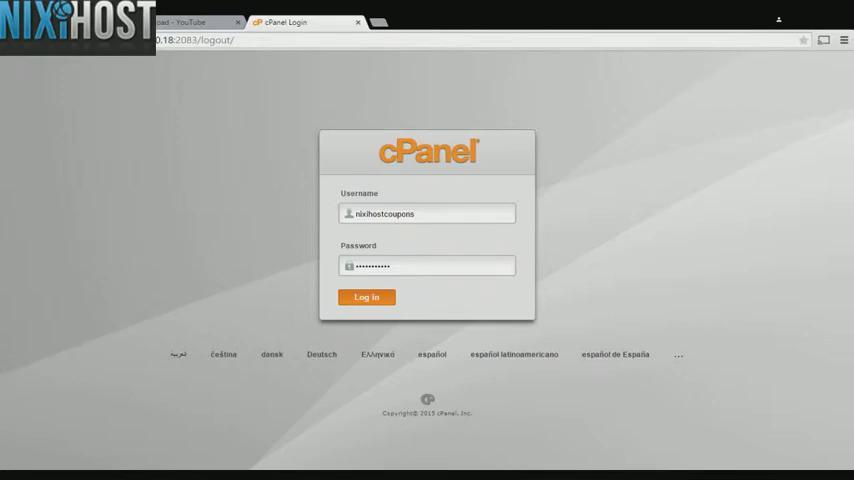
Step: Submit the prefilled cPanel login credentials
click(366, 297)
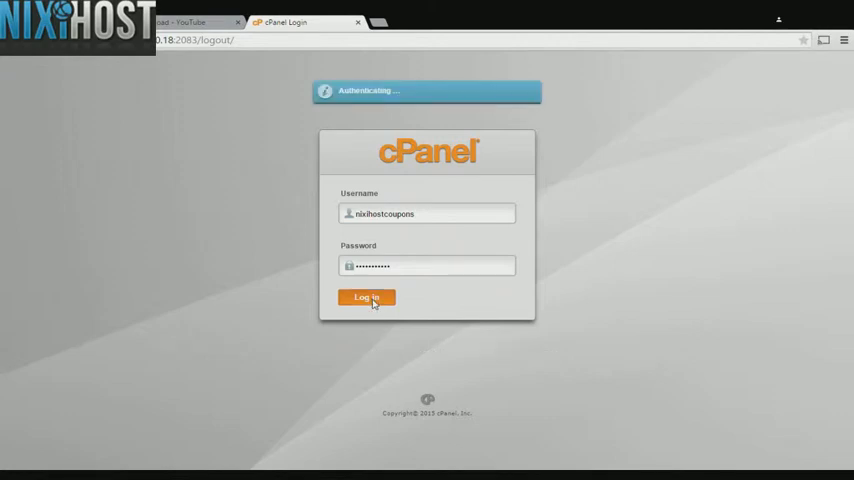
Step: Scroll to the Software section and launch Softaculous Apps Installer
click(366, 297)
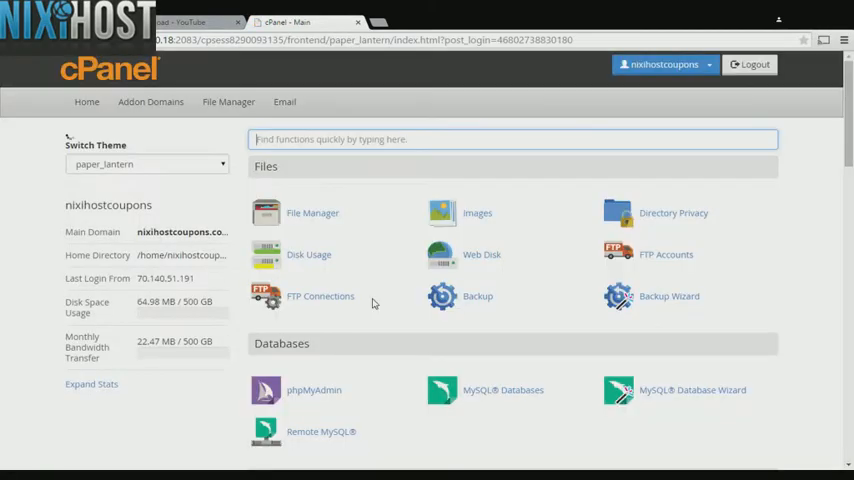
scroll(down, 3)
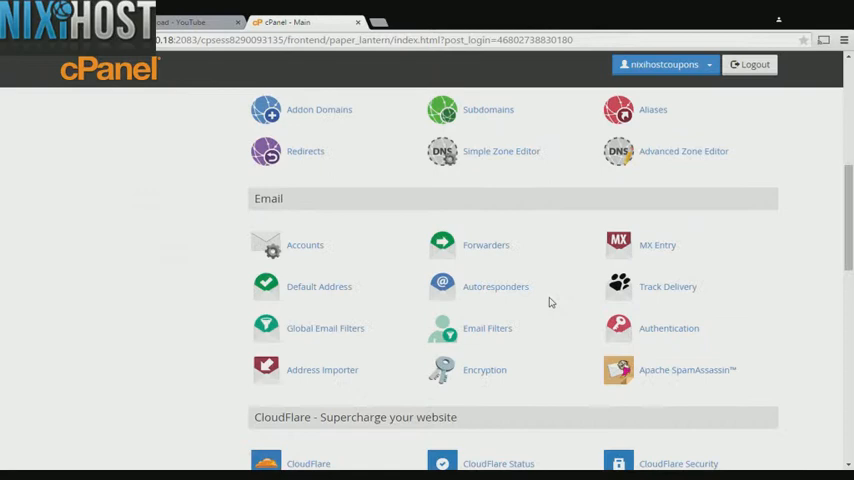
scroll(down, 3)
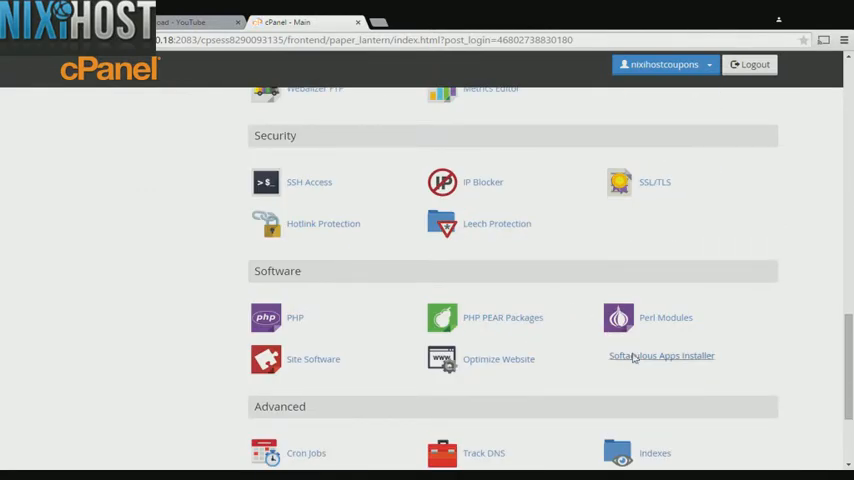
click(661, 355)
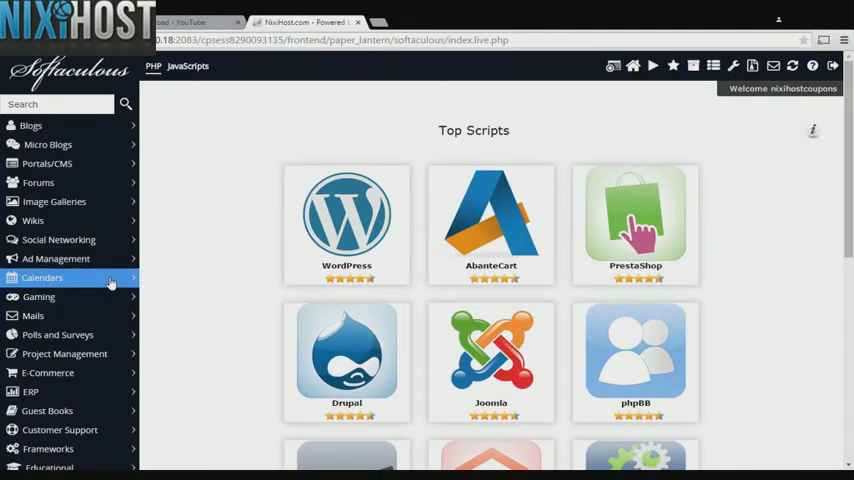
Step: Select Booked under Calendars and show its Install form
click(42, 277)
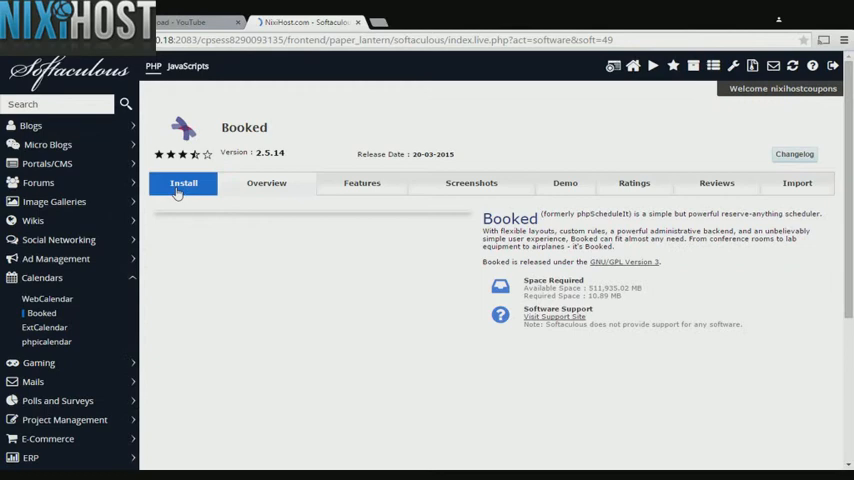
click(471, 183)
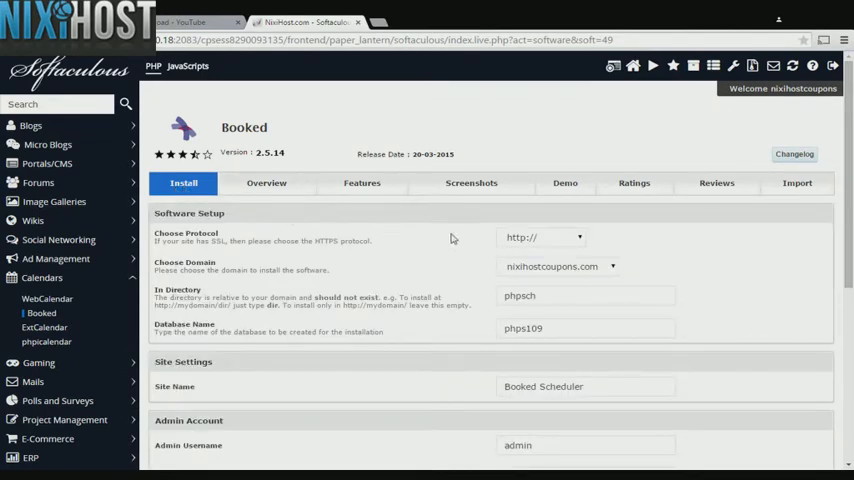
click(541, 237)
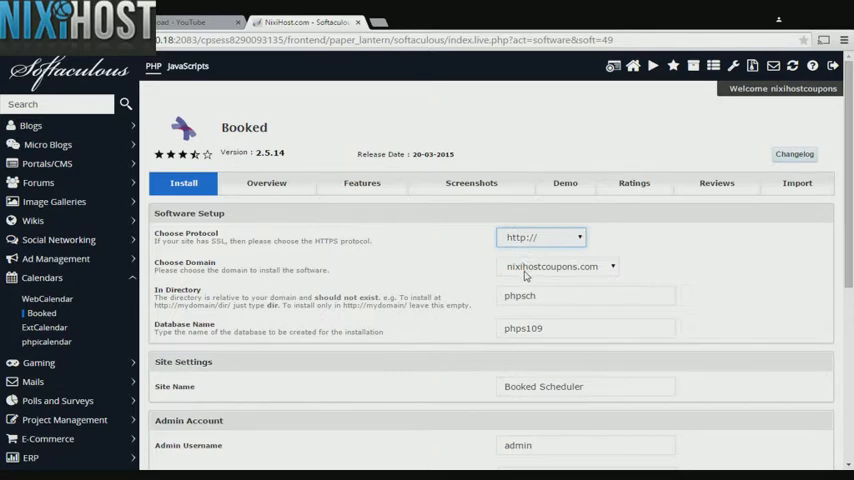
click(540, 237)
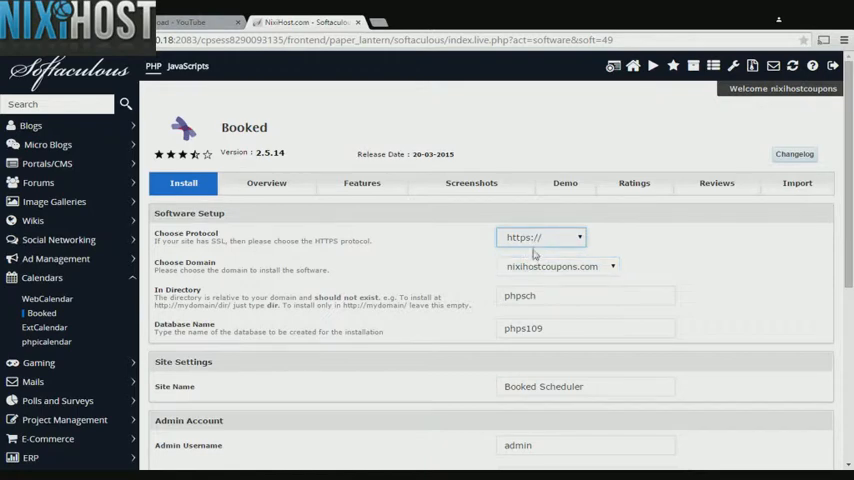
click(541, 237)
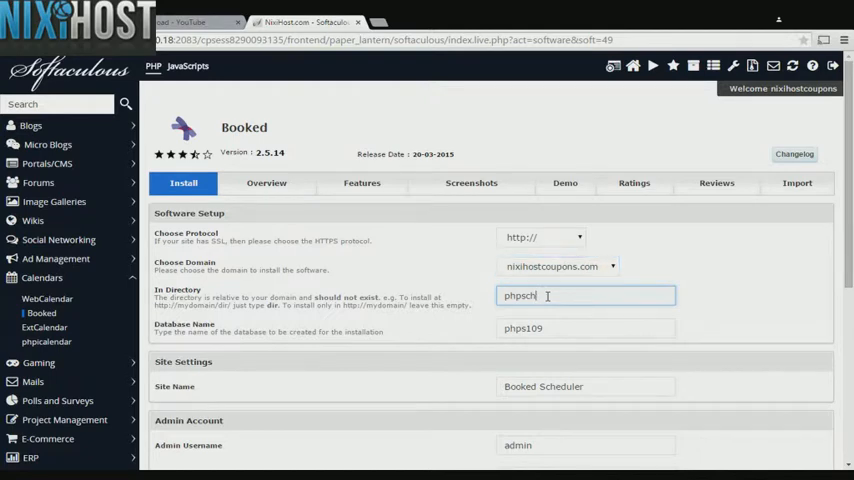
double_click(519, 295)
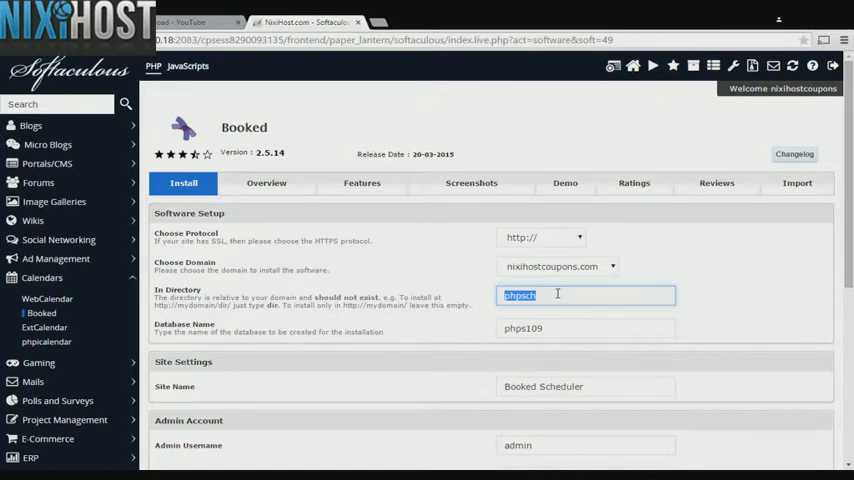
mouse_move(561, 294)
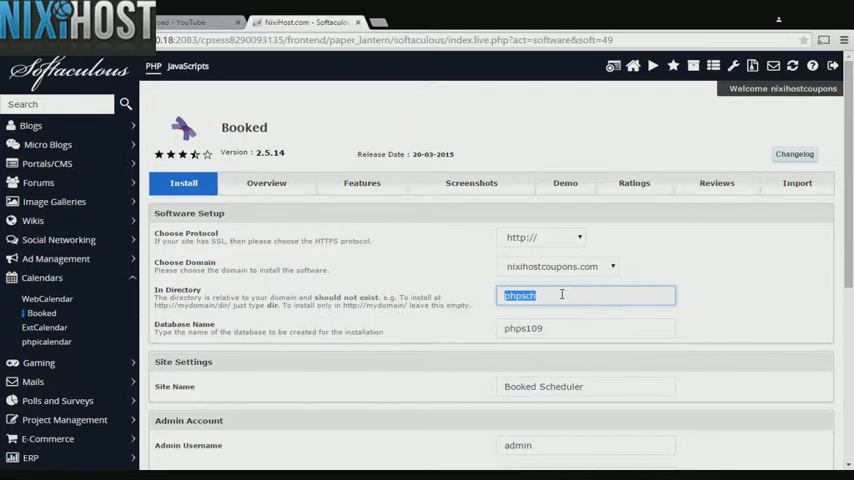
scroll(down, 3)
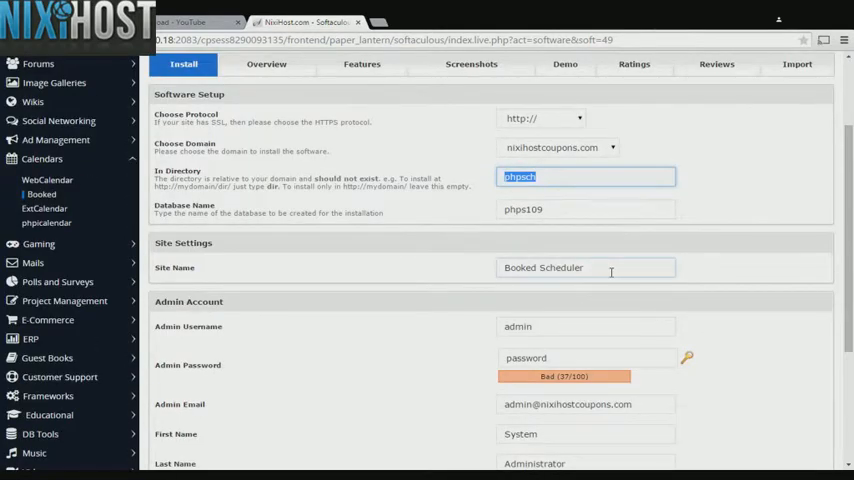
click(587, 267)
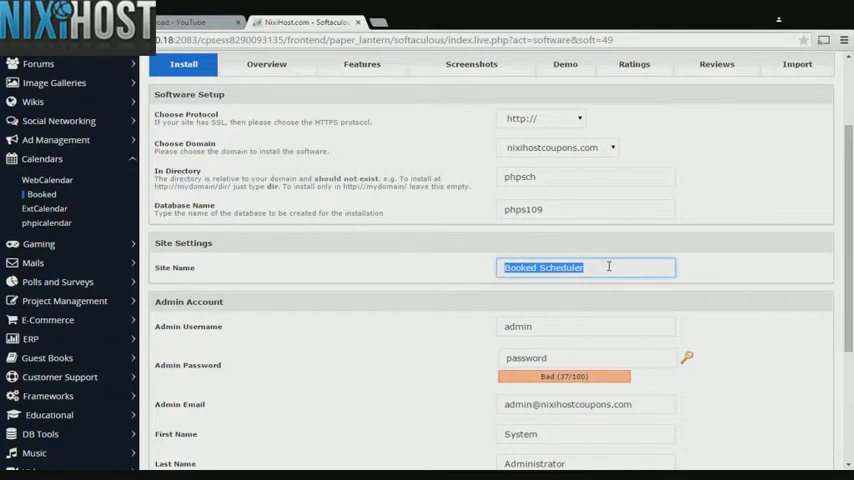
scroll(down, 3)
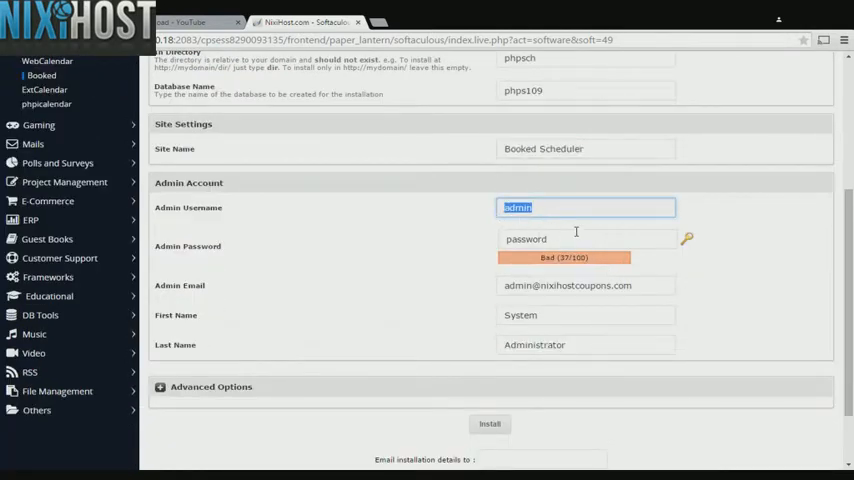
click(586, 238)
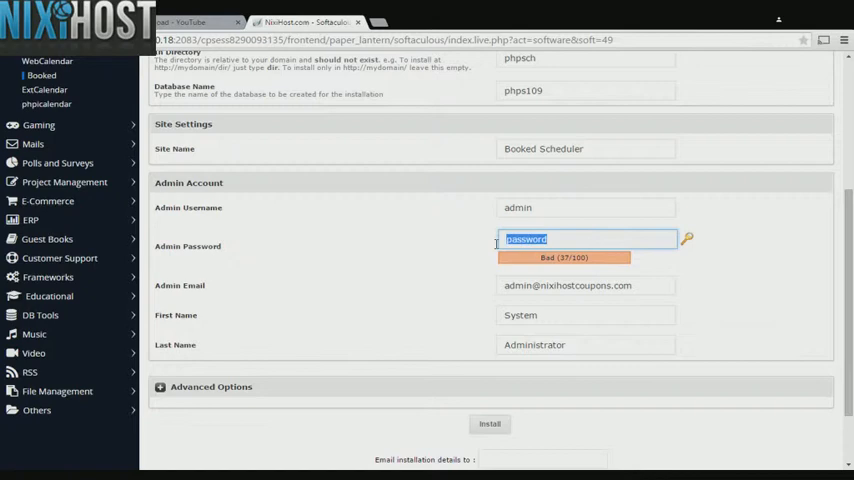
click(586, 285)
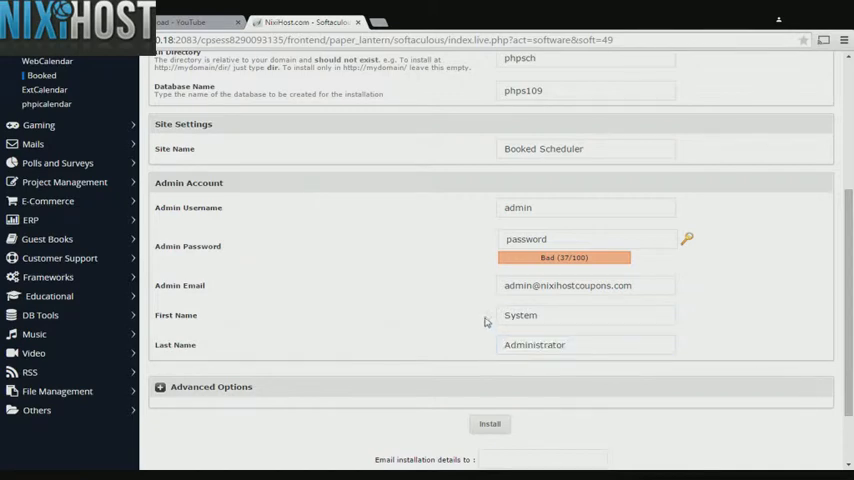
click(585, 285)
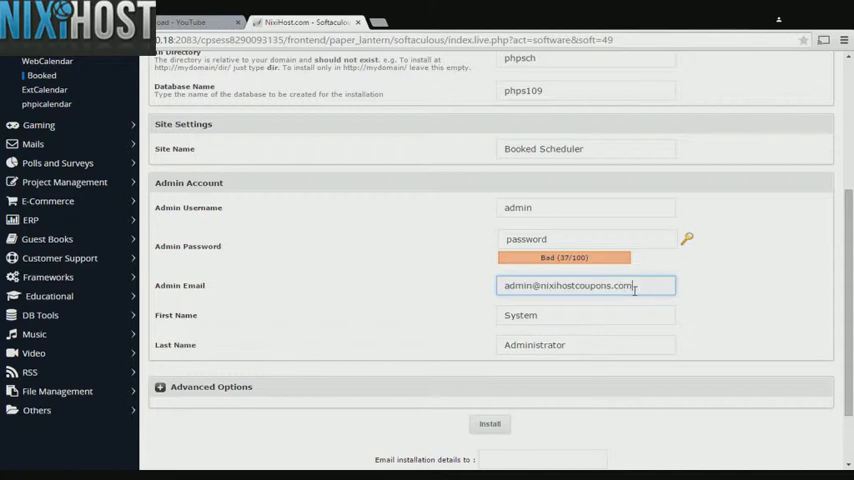
scroll(down, 3)
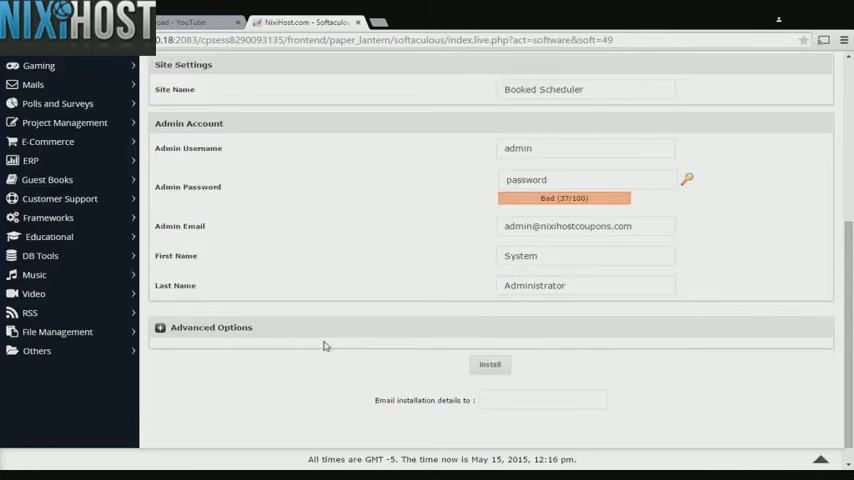
Step: Set Automated backups to Once a day under Advanced Options and start the Booked install
click(160, 327)
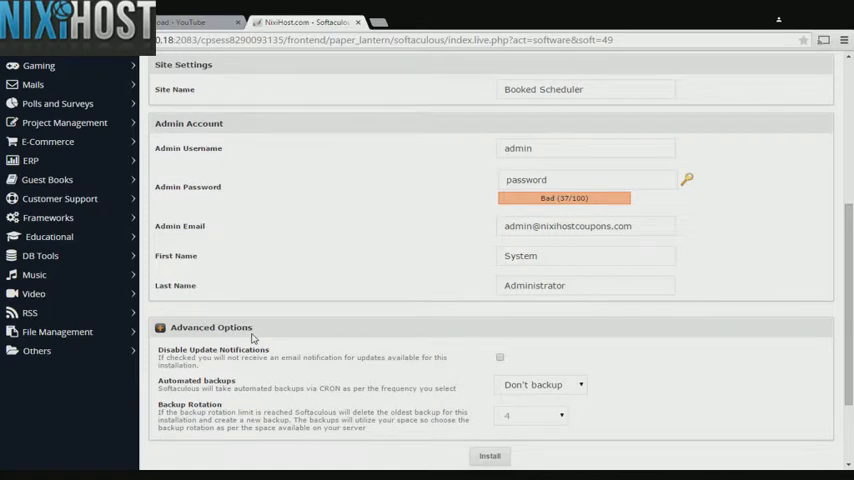
mouse_move(344, 340)
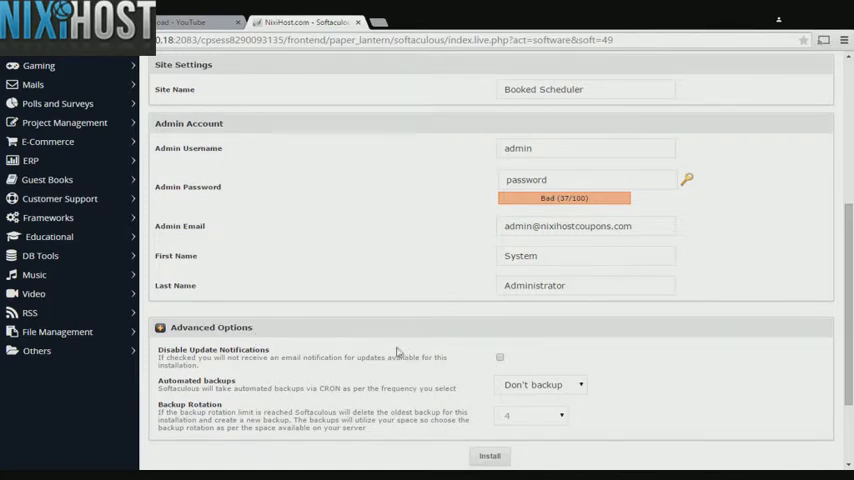
mouse_move(540, 384)
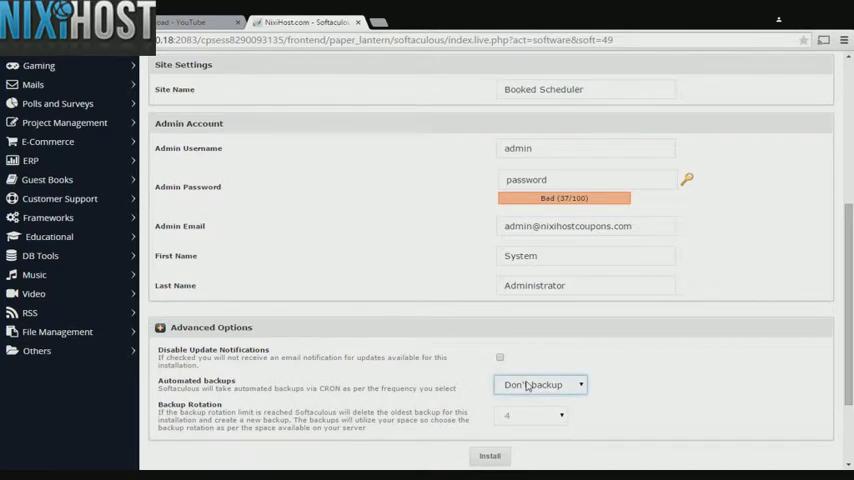
click(540, 384)
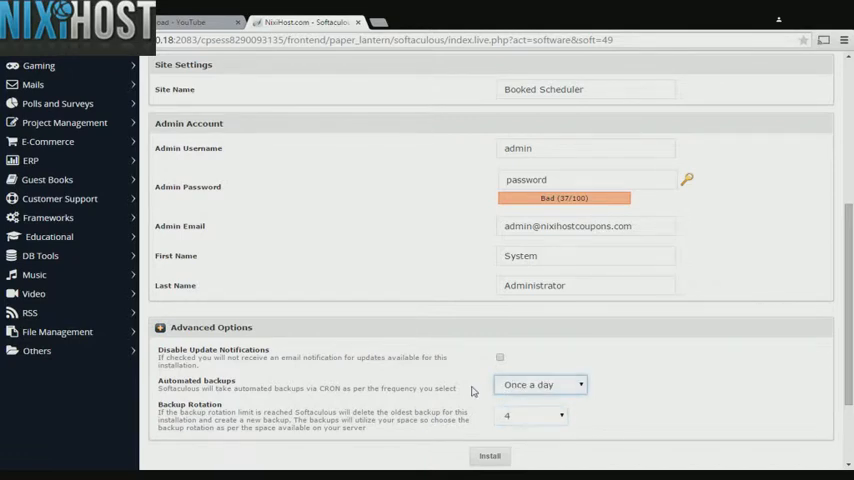
scroll(down, 3)
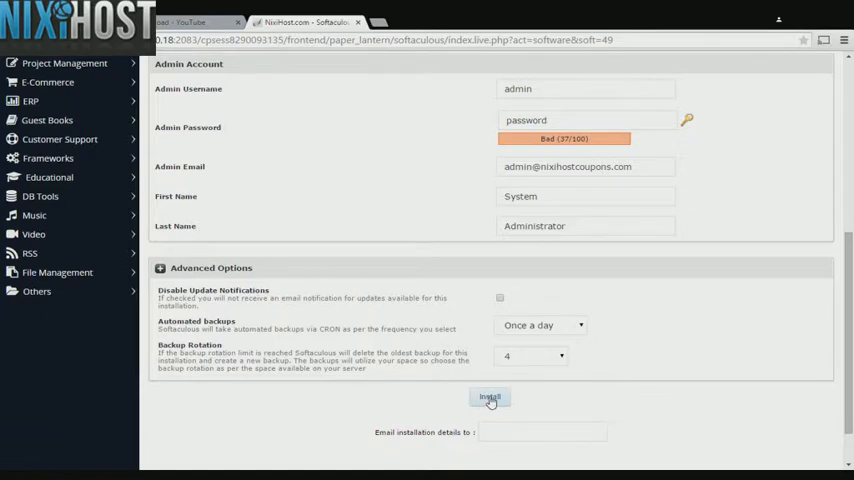
click(489, 397)
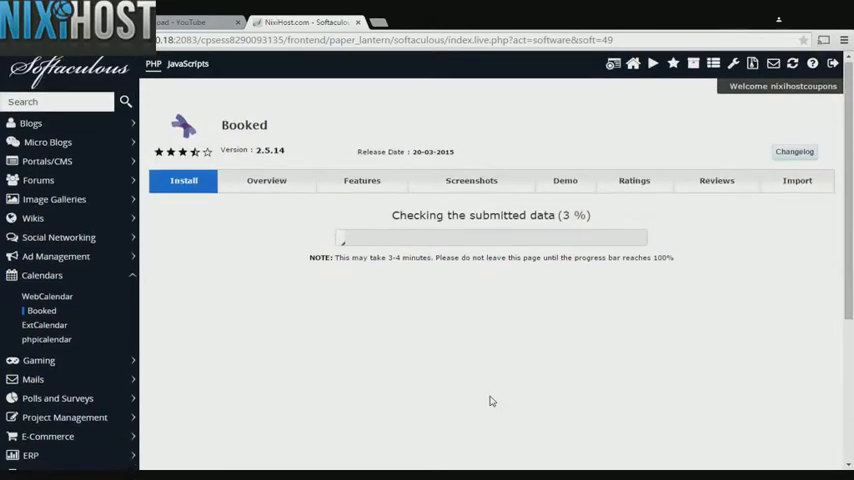